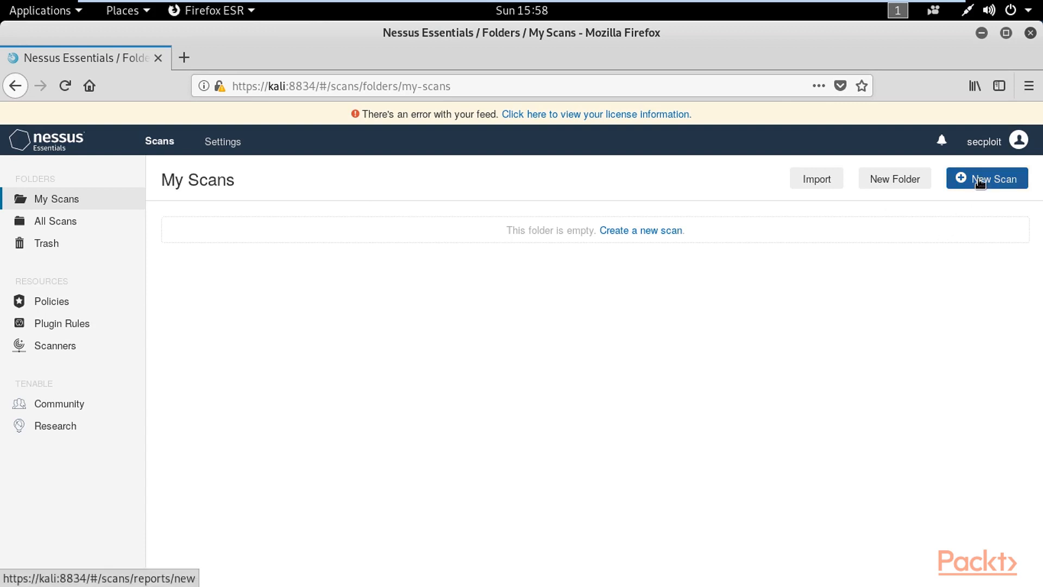
# Start a new scan and choose the Advanced Scan template from the gallery.
pyautogui.click(987, 178)
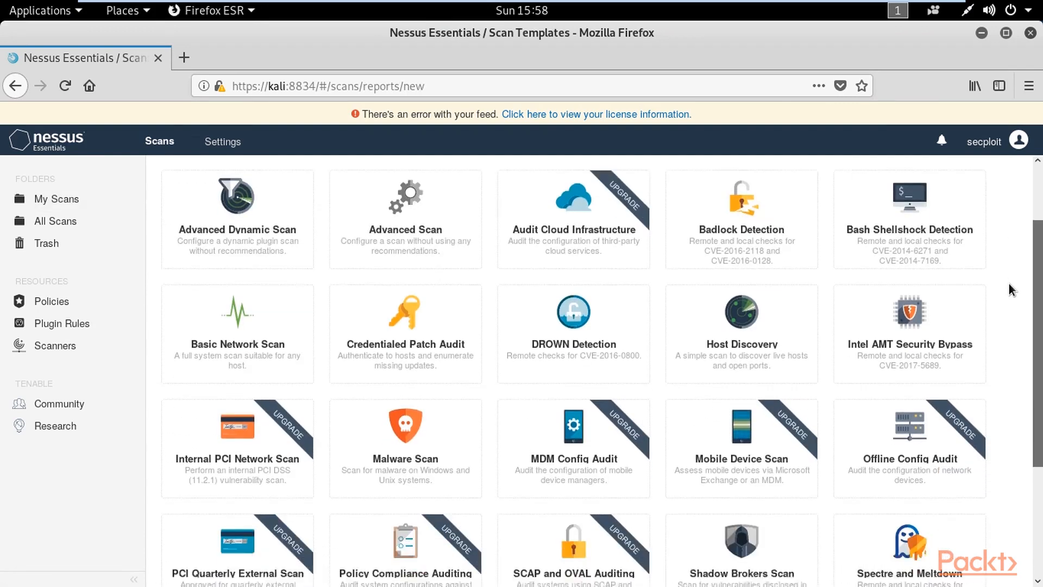
pyautogui.scroll(-3)
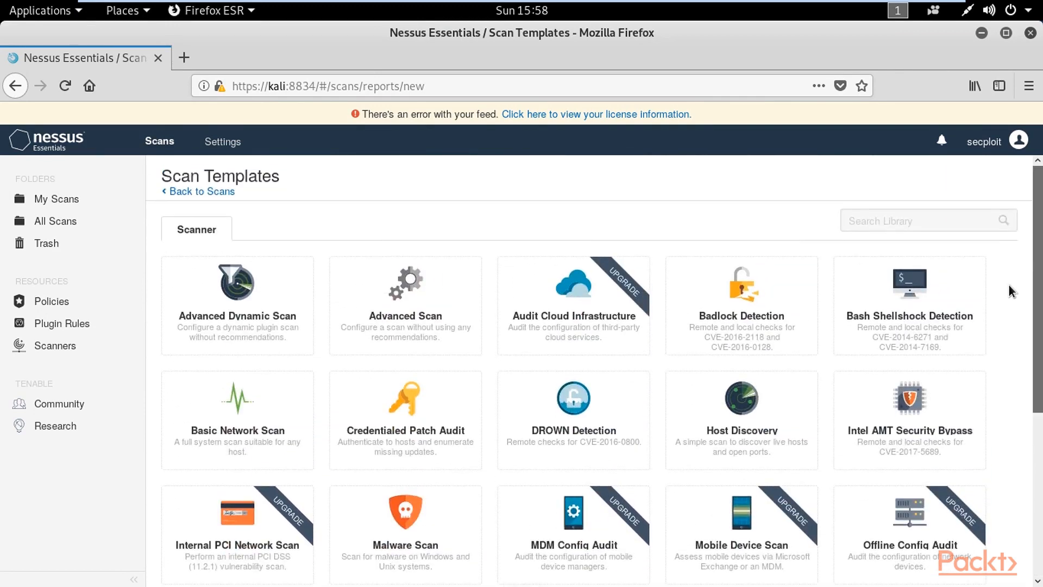
pyautogui.click(405, 306)
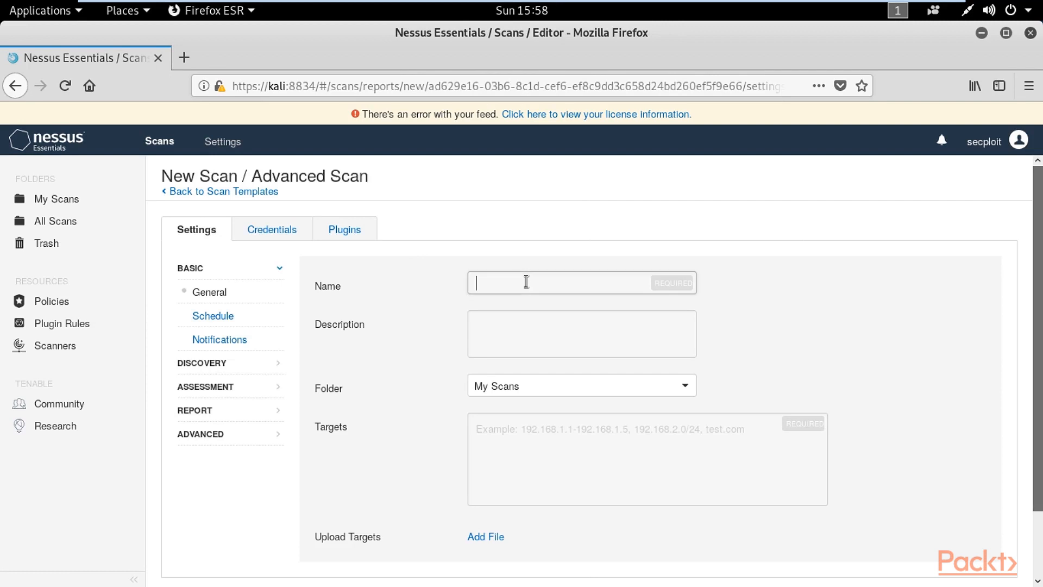
# Name the scan 'blackbox', target host 192.168.81.139, and bring up the Schedule settings.
pyautogui.write('blackbox')
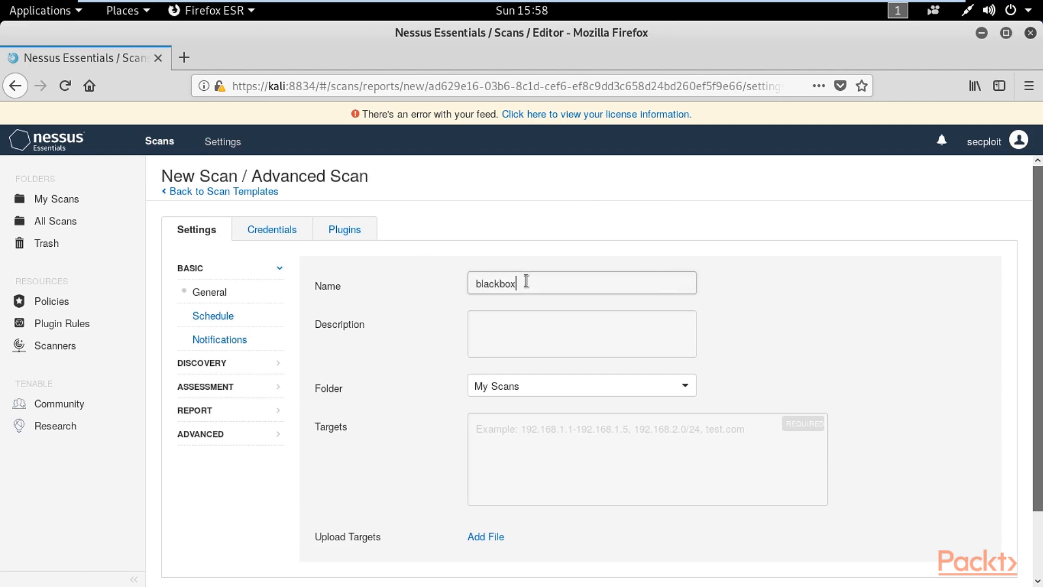
pyautogui.write('1')
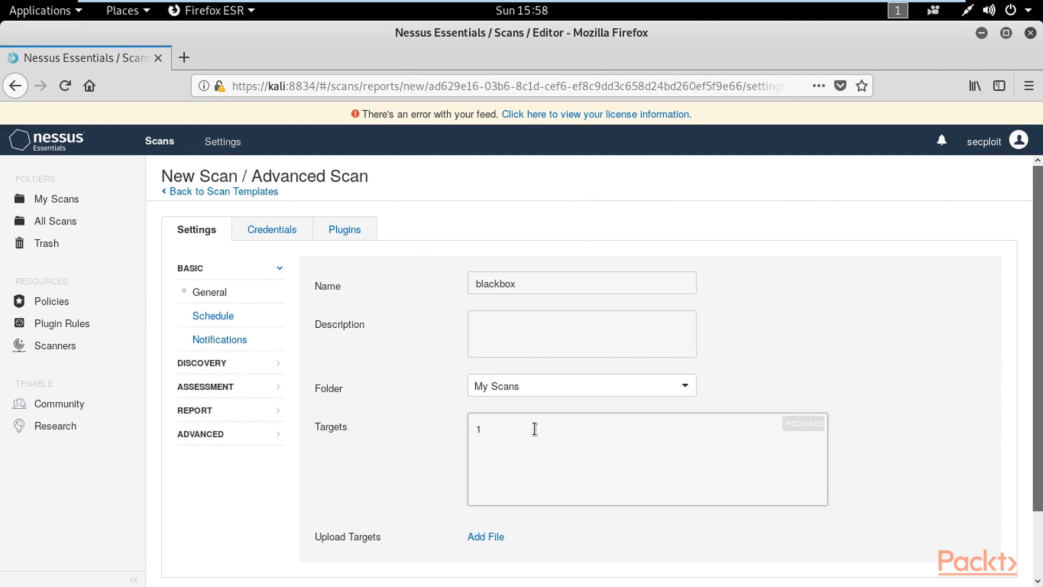
pyautogui.write('92.168.81.139')
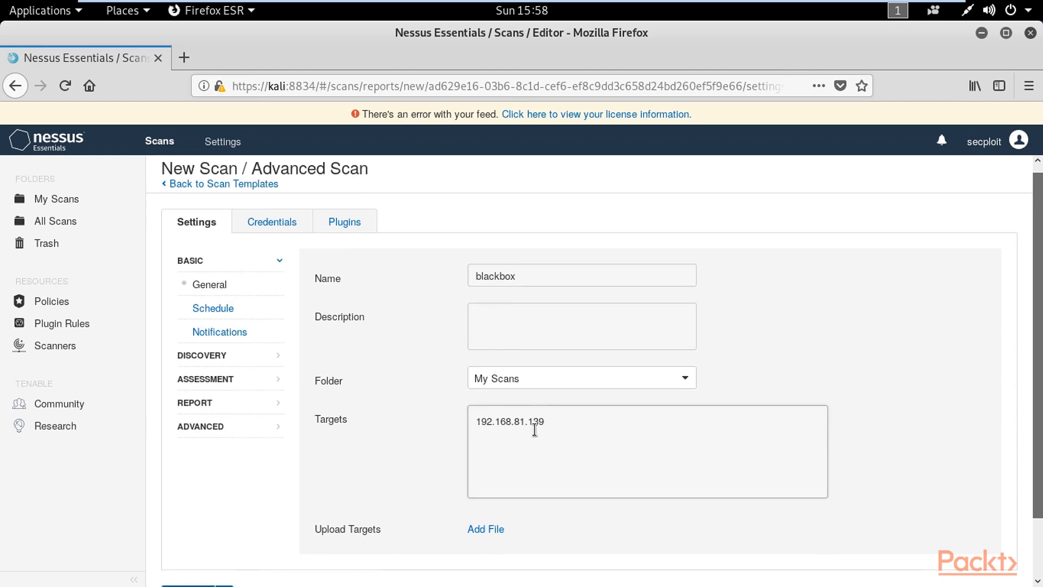
pyautogui.scroll(-3)
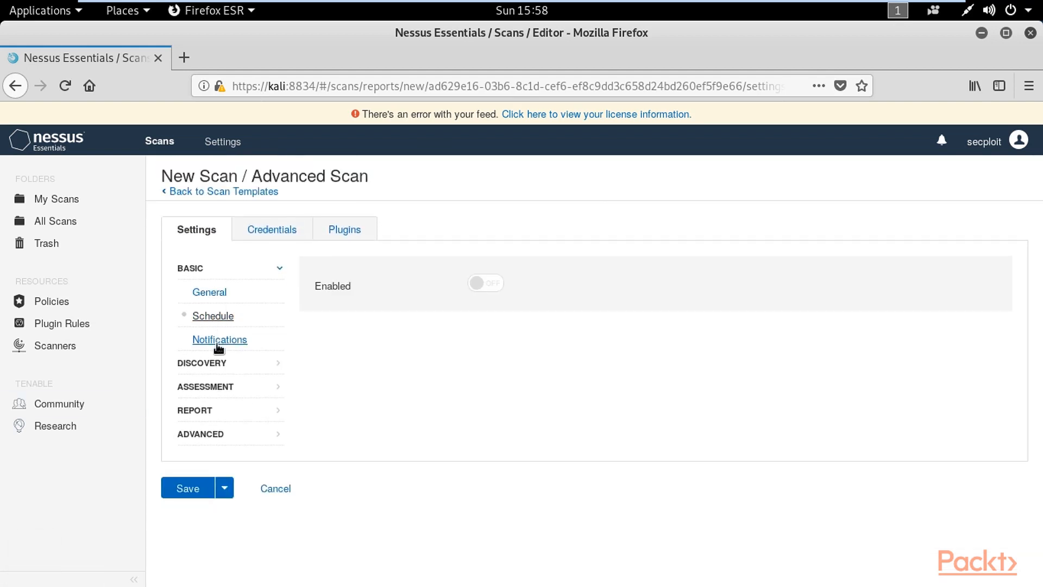
# Toggle scheduling on and back off, then review the Assessment, Web Applications and Malware settings.
pyautogui.click(486, 283)
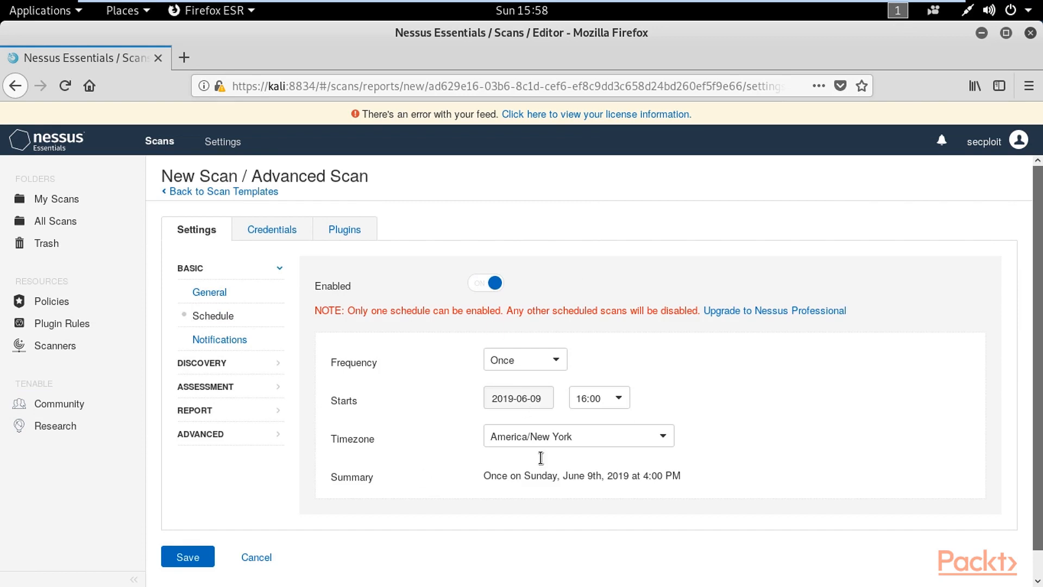
pyautogui.click(485, 283)
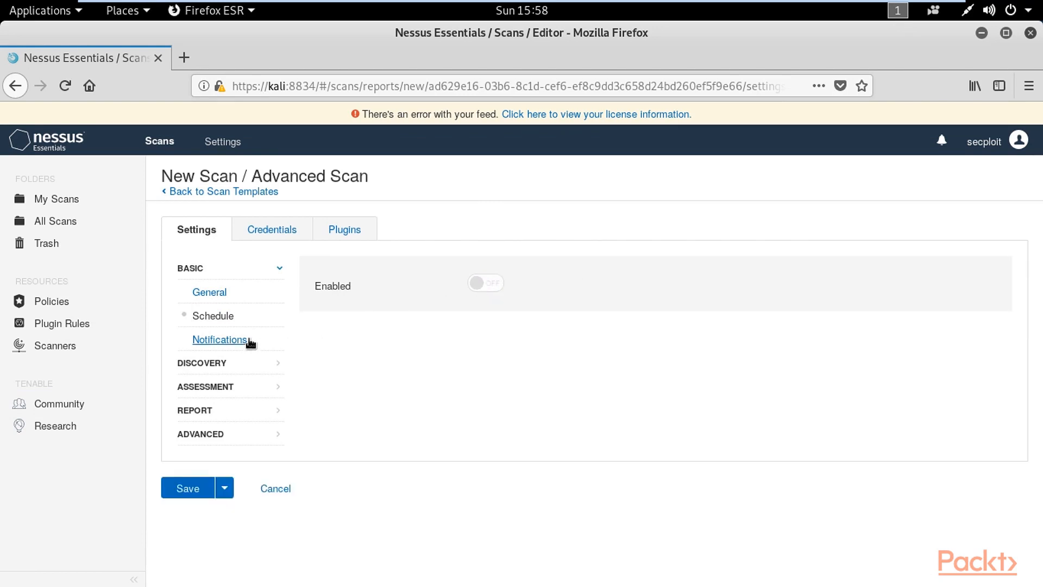
pyautogui.click(205, 315)
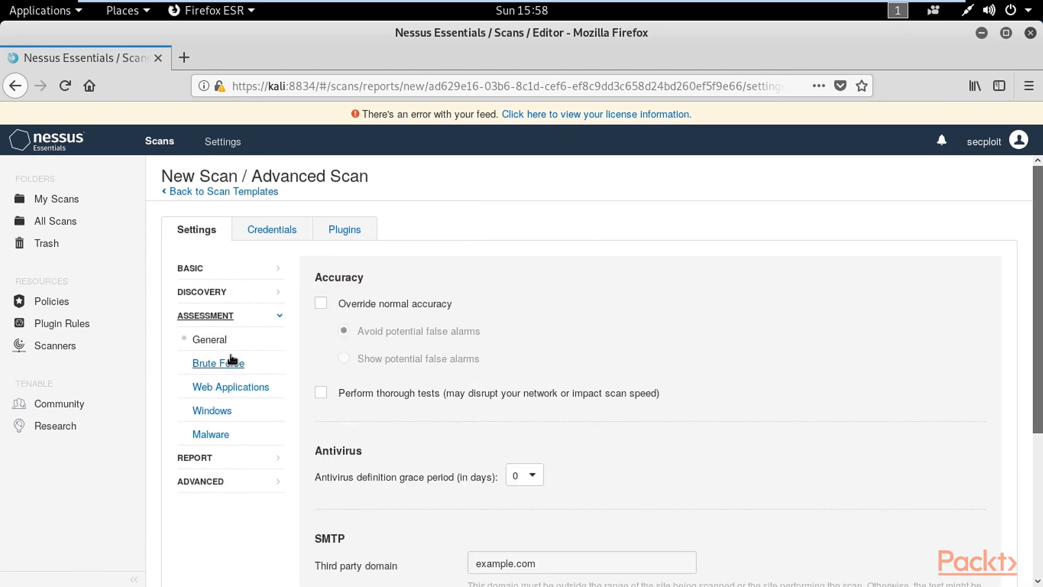
pyautogui.click(230, 386)
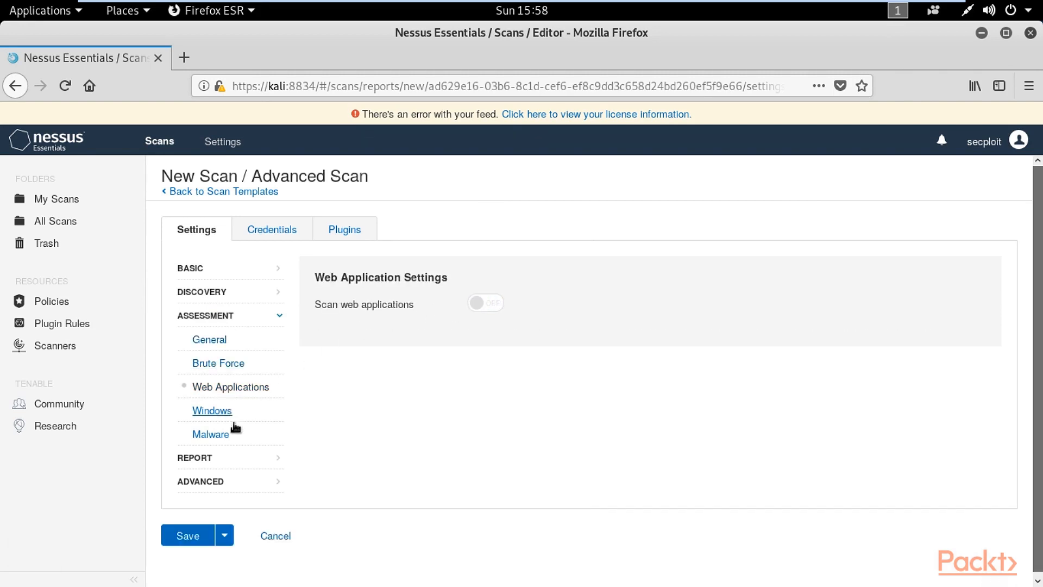
pyautogui.click(210, 433)
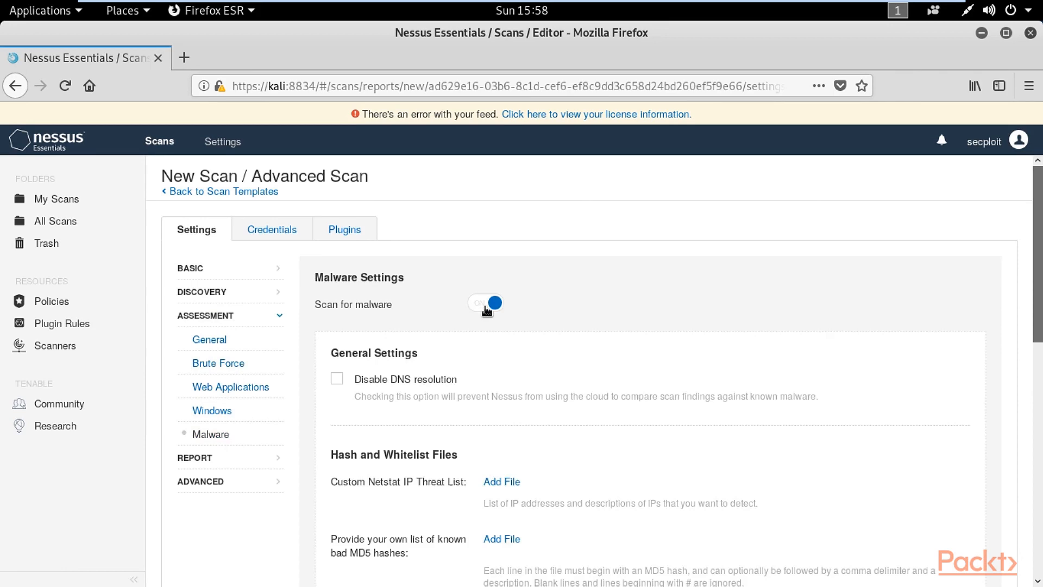
# Review the Advanced settings and switch to the scan's Credentials categories.
pyautogui.click(485, 304)
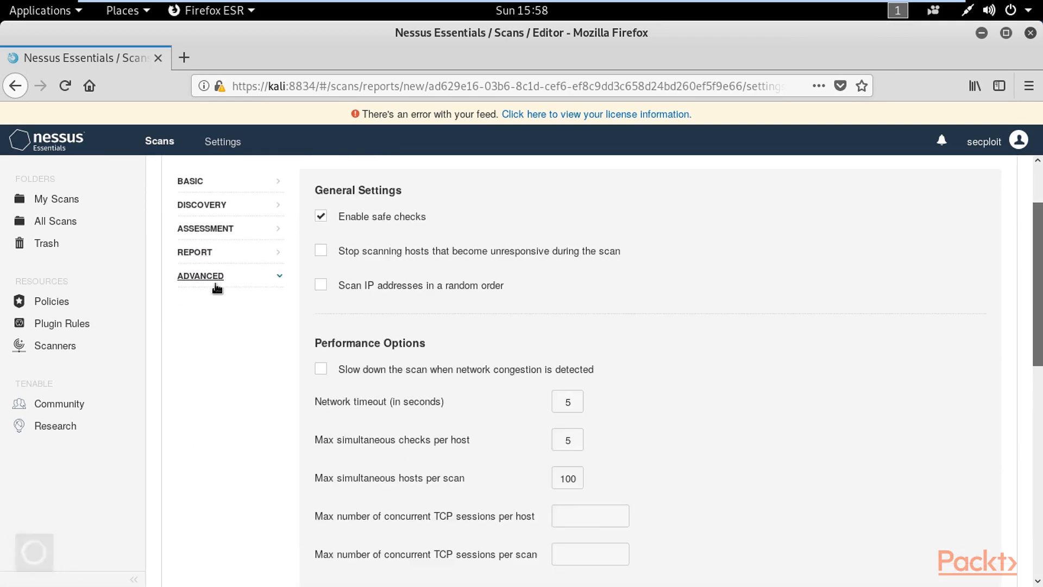
pyautogui.scroll(-3)
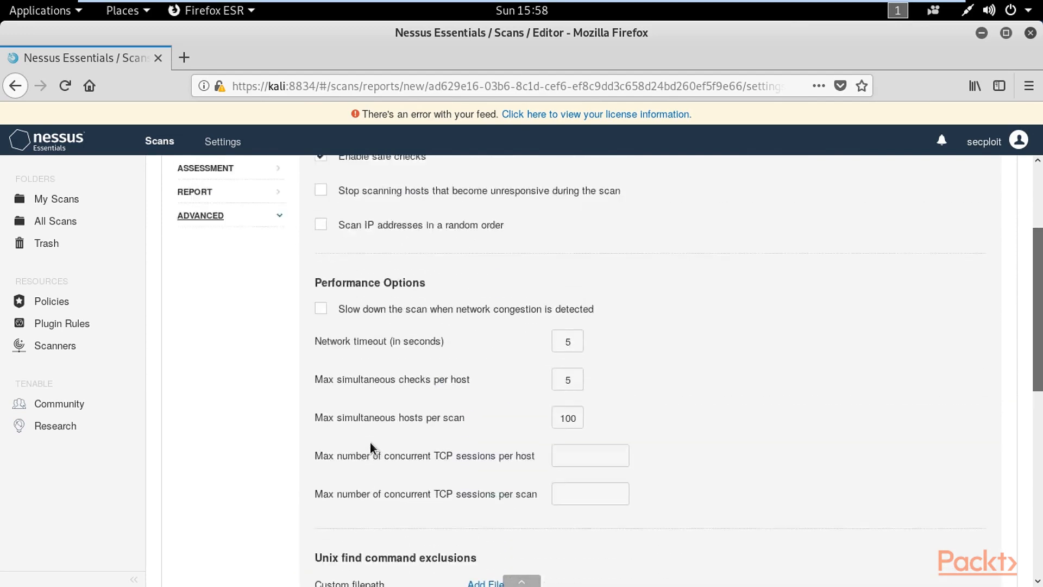
pyautogui.click(272, 229)
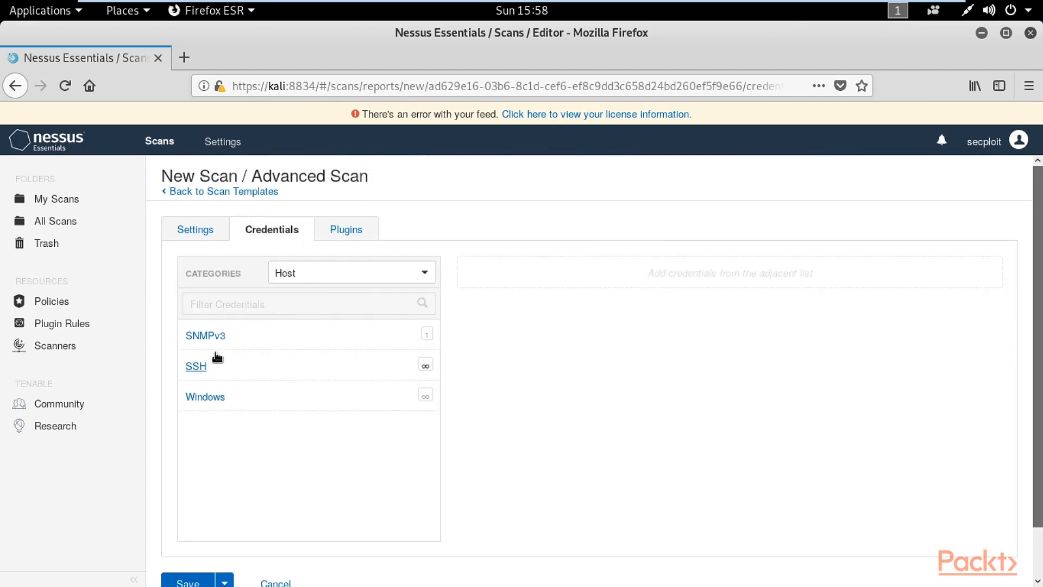
# Browse the plugin families, disabling AIX Local Security Checks and listing the Web Servers plugins.
pyautogui.click(345, 229)
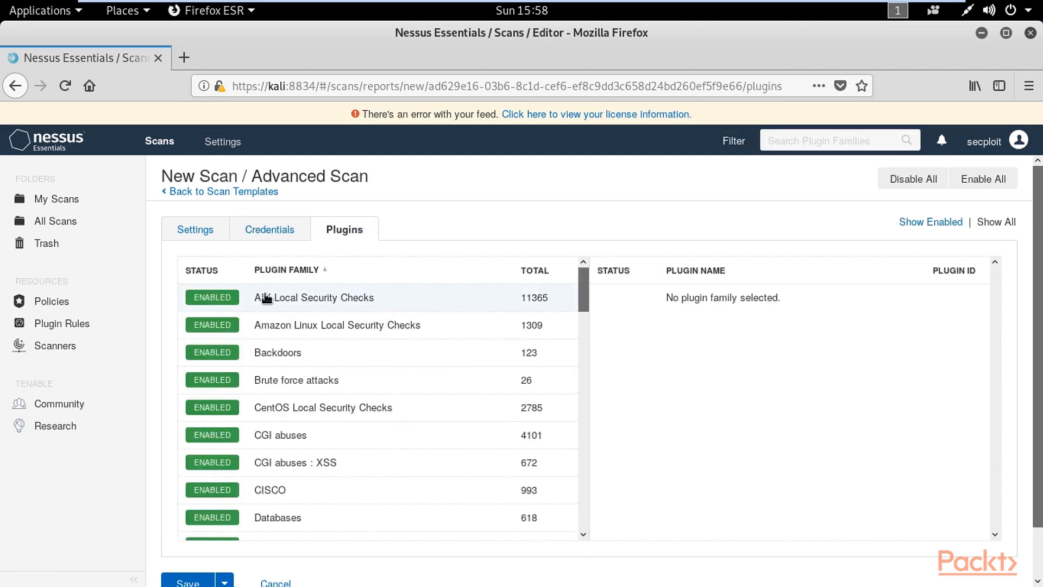
pyautogui.click(211, 297)
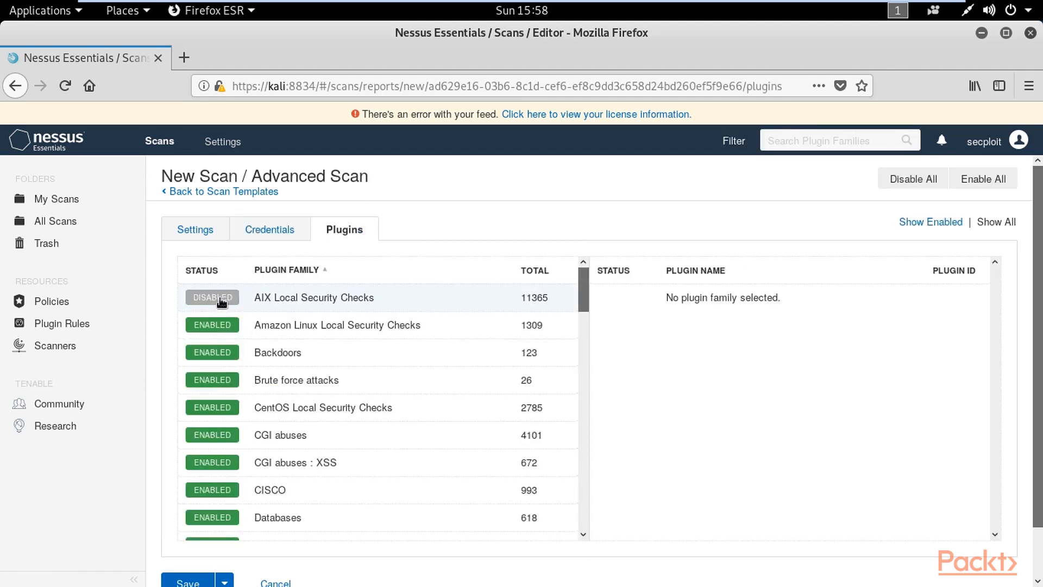
pyautogui.scroll(-3)
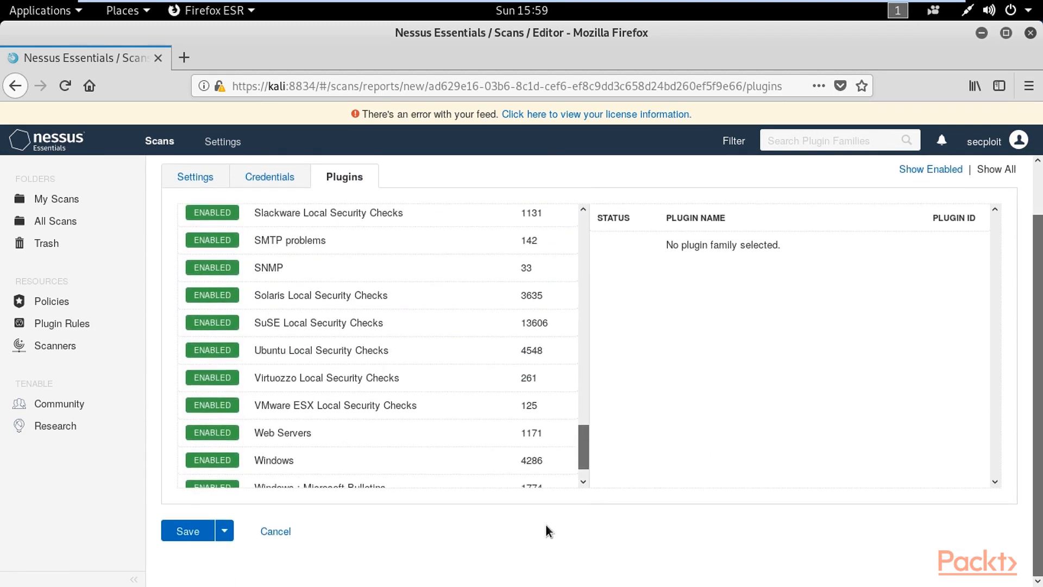
pyautogui.moveTo(319, 446)
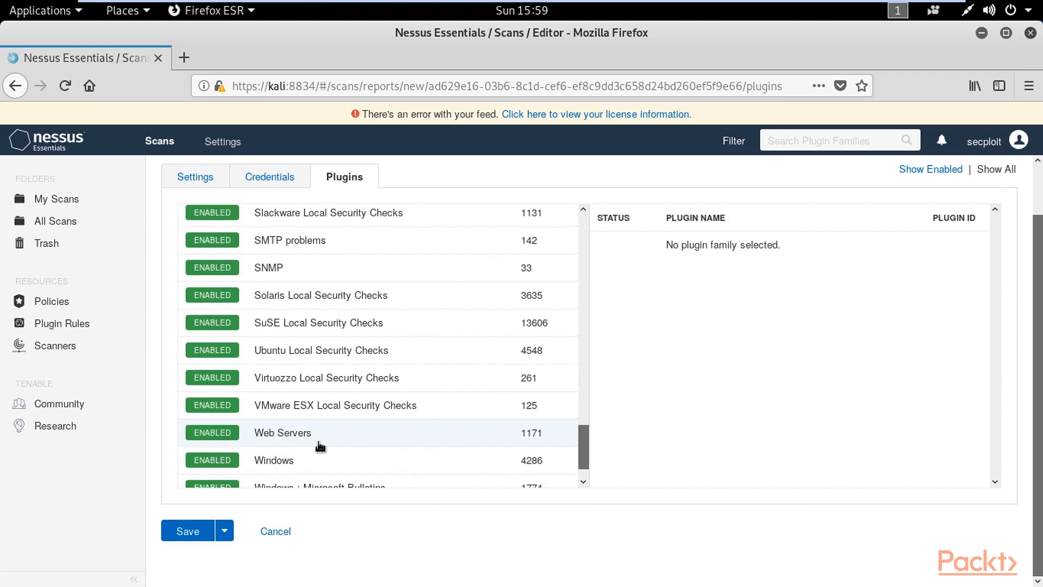
pyautogui.click(282, 433)
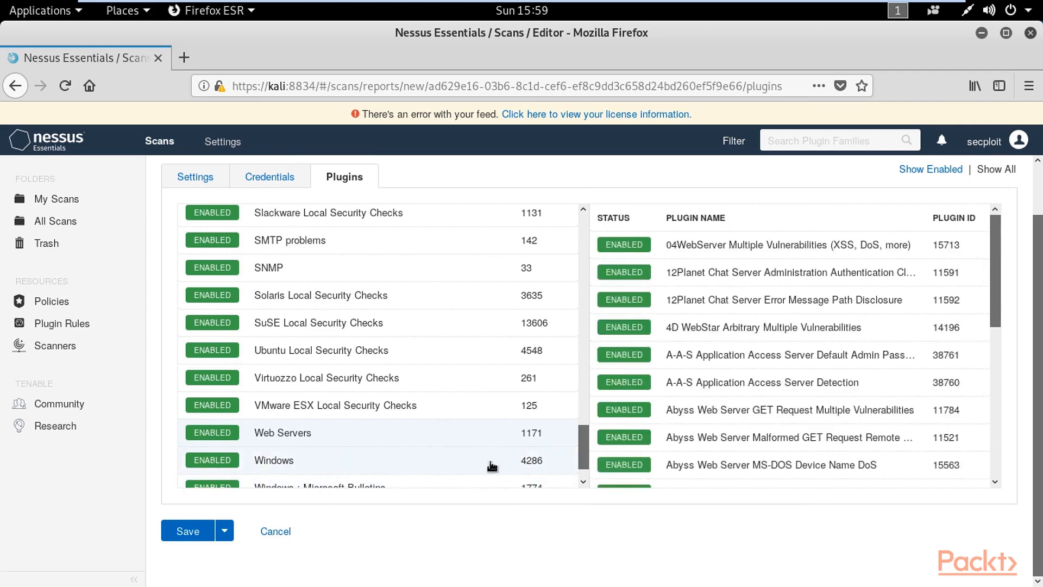
pyautogui.moveTo(514, 519)
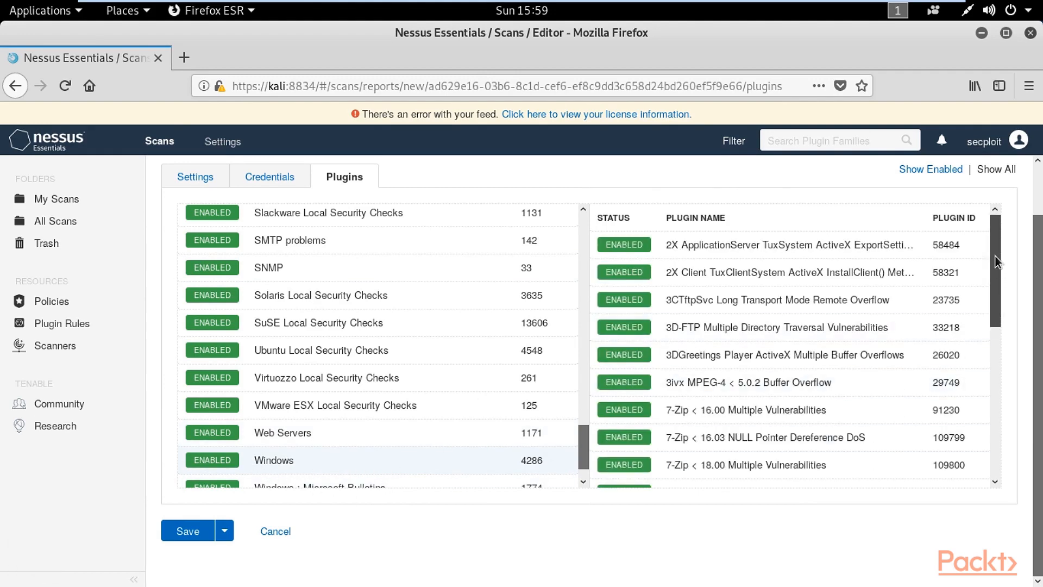
# View the Windows : Microsoft Bulletins and Windows plugins, then save the blackbox scan.
pyautogui.scroll(-3)
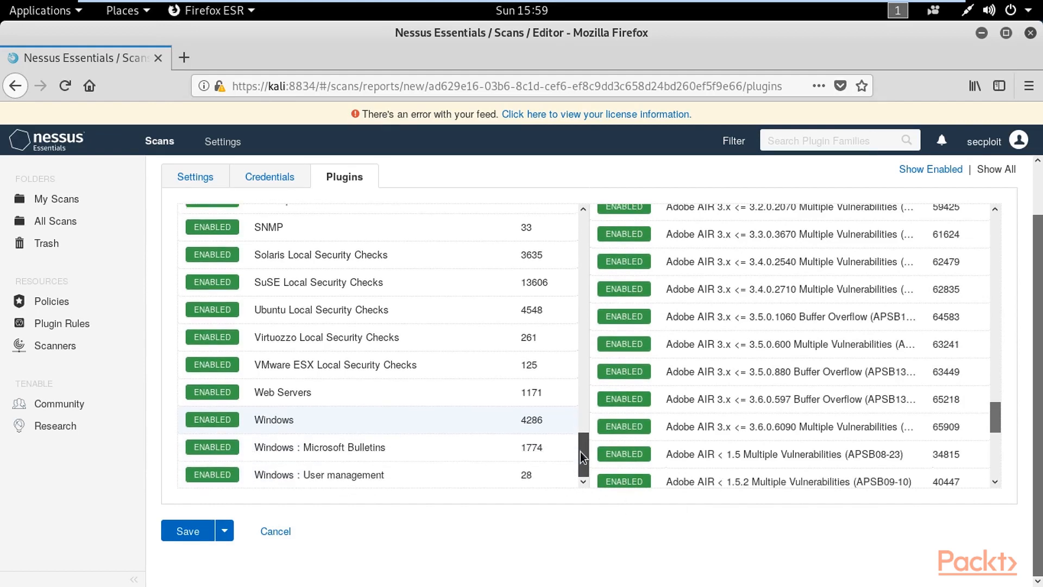
pyautogui.click(320, 447)
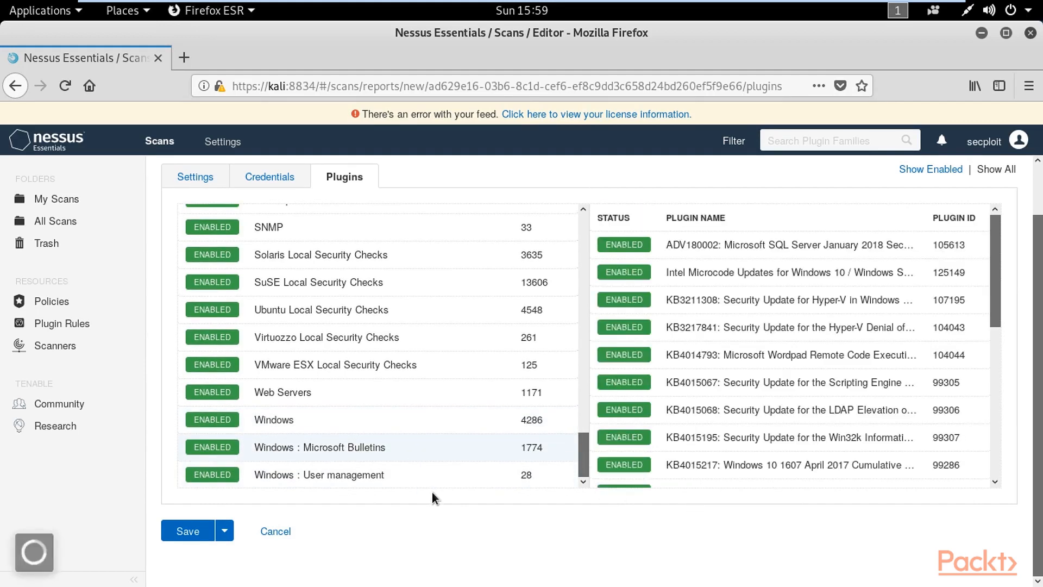
pyautogui.click(273, 420)
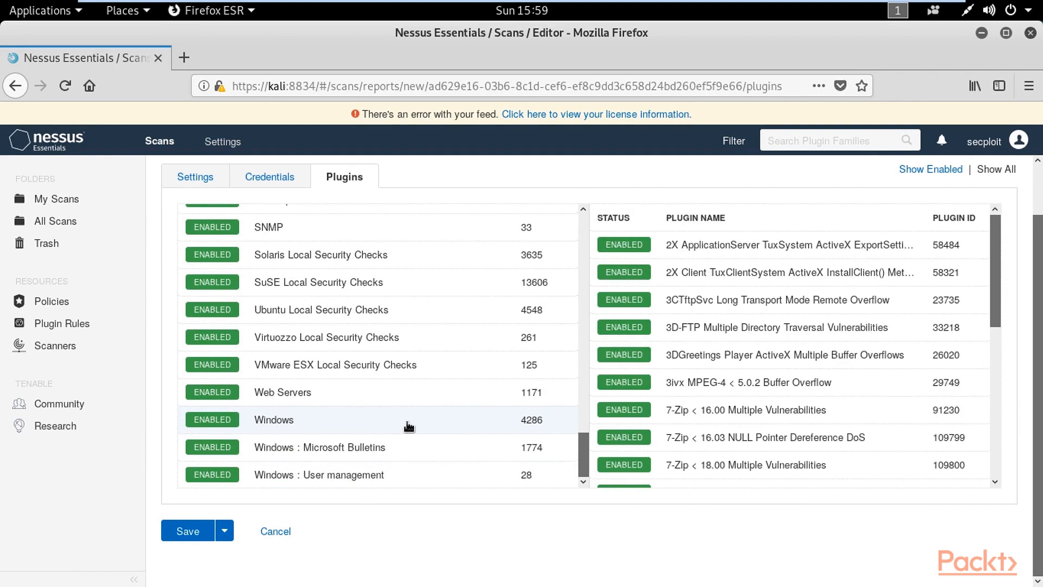
pyautogui.moveTo(457, 451)
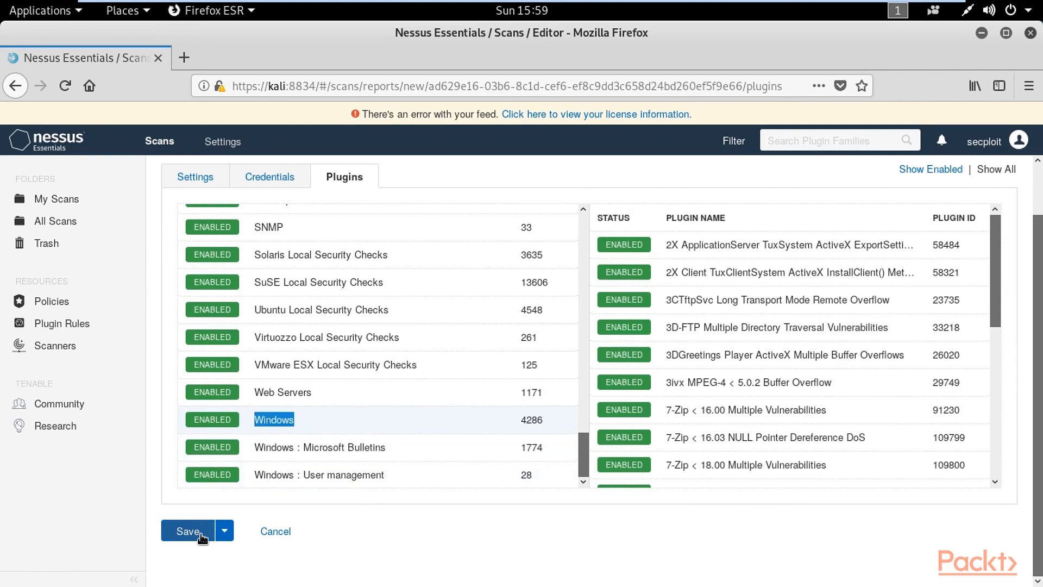
pyautogui.click(188, 531)
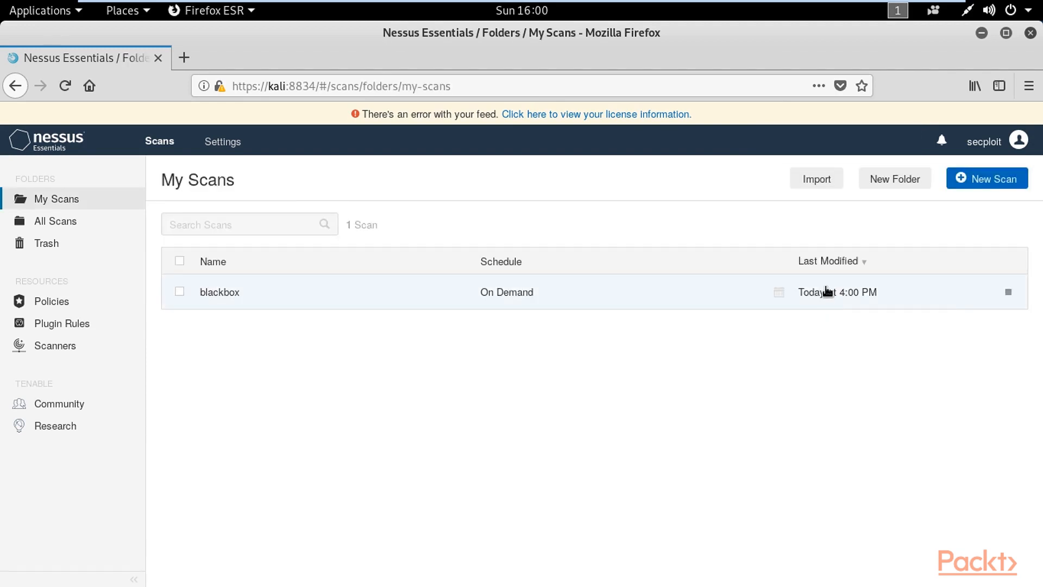
# Open the completed blackbox results and scroll through its 29 vulnerabilities by severity.
pyautogui.click(1007, 291)
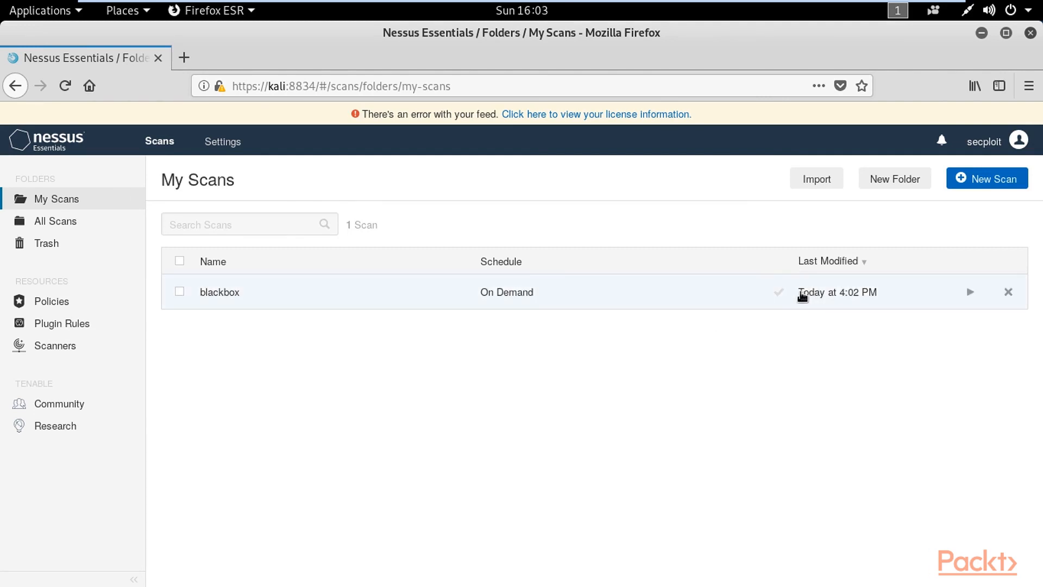
pyautogui.click(219, 292)
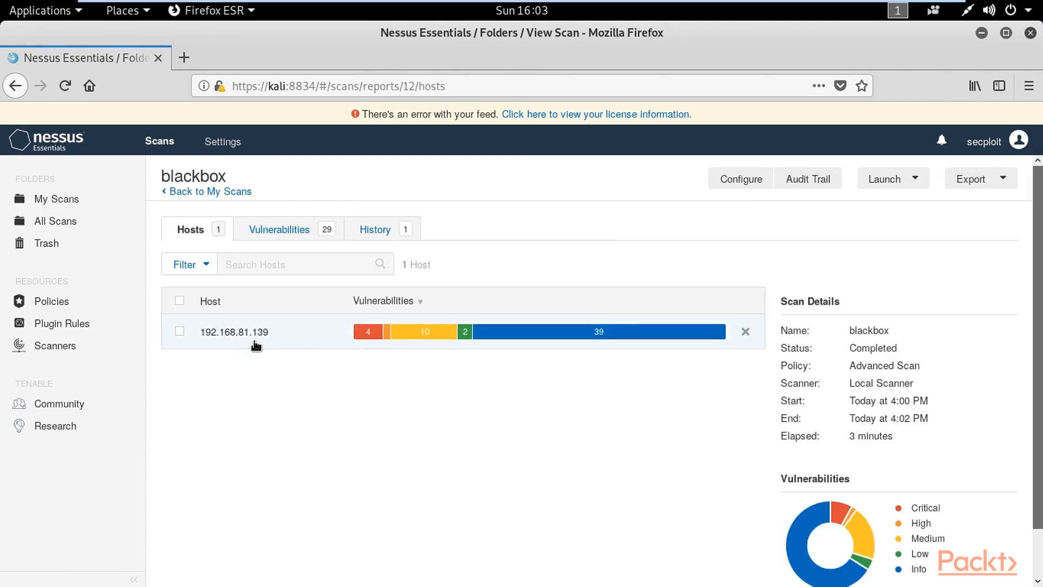
pyautogui.click(279, 228)
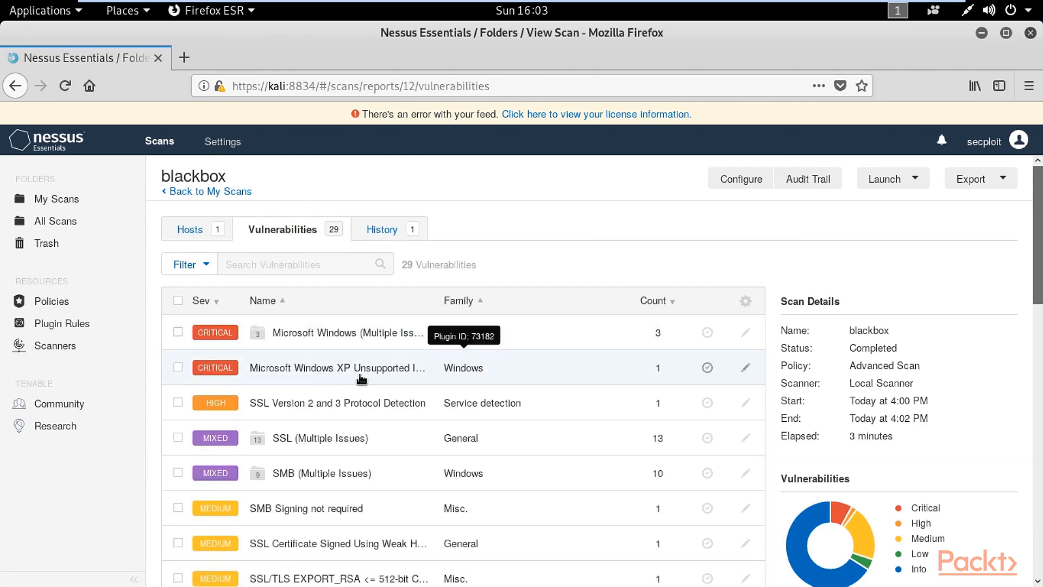
pyautogui.scroll(-3)
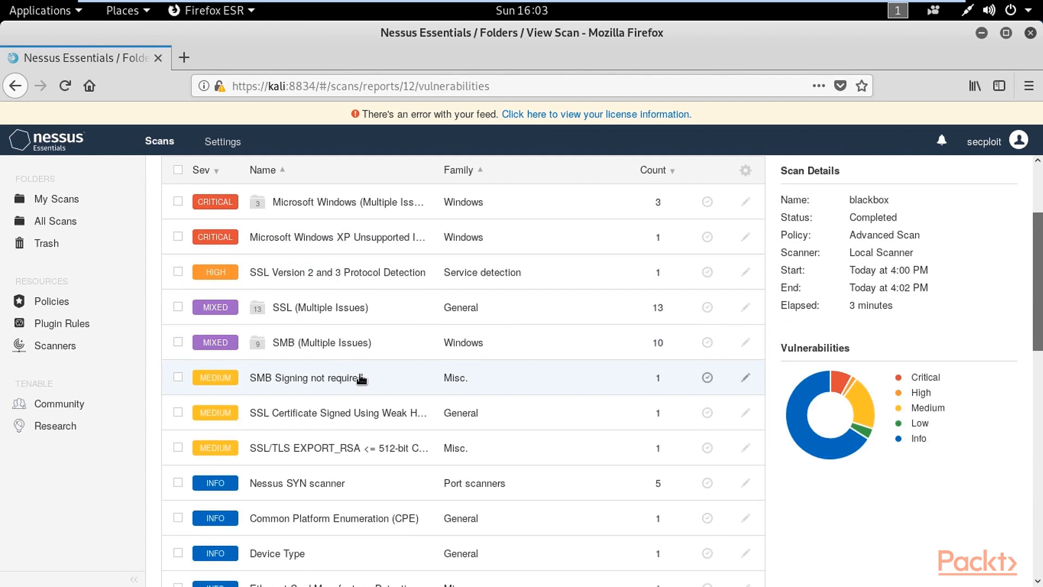
pyautogui.scroll(-3)
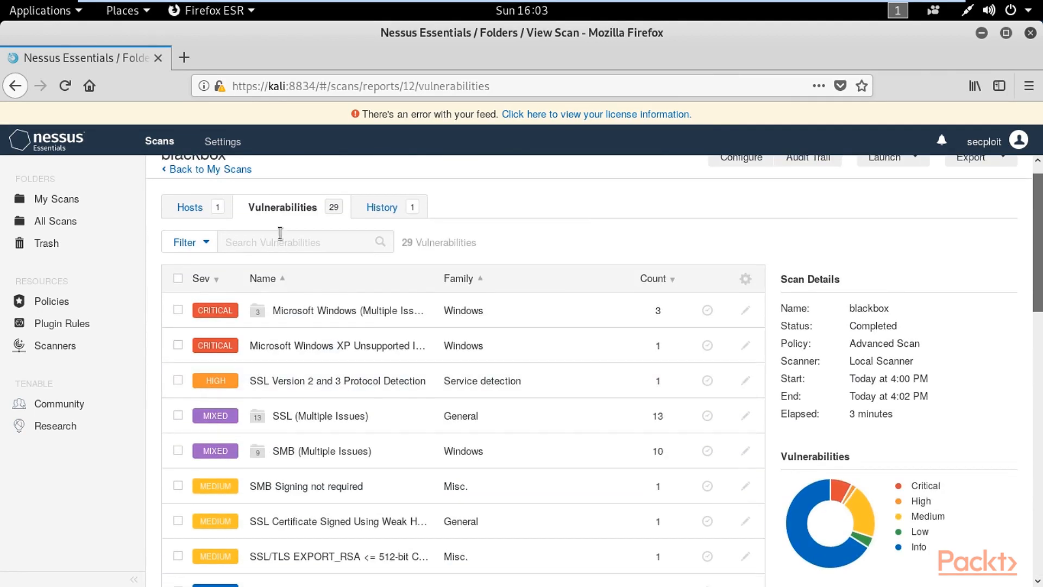
# Read the critical Microsoft Windows SMBv1 Multiple Vulnerabilities details within the Multiple Issues group.
pyautogui.click(349, 310)
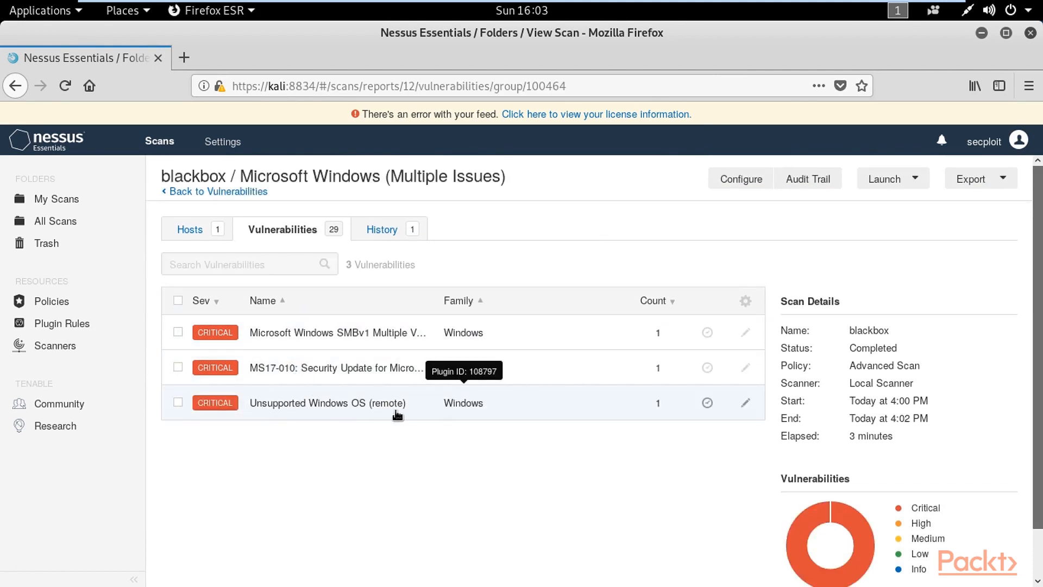
pyautogui.moveTo(370, 377)
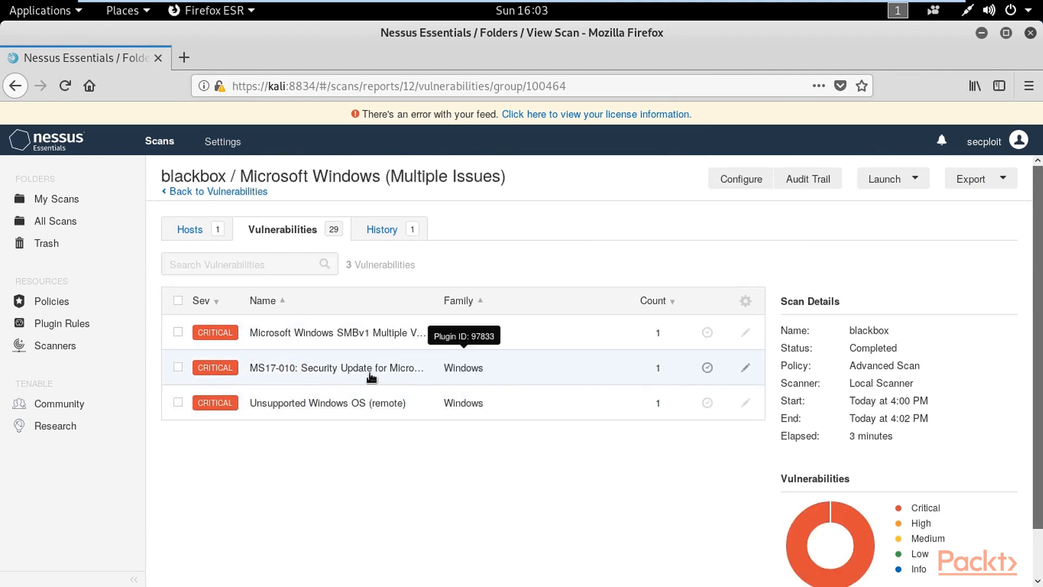
pyautogui.click(336, 332)
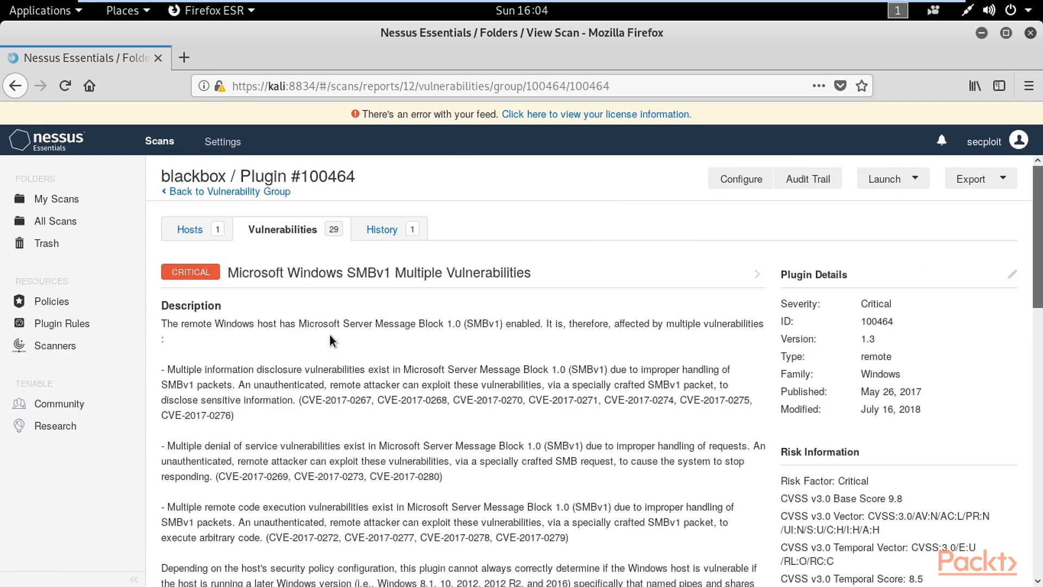
pyautogui.moveTo(370, 335)
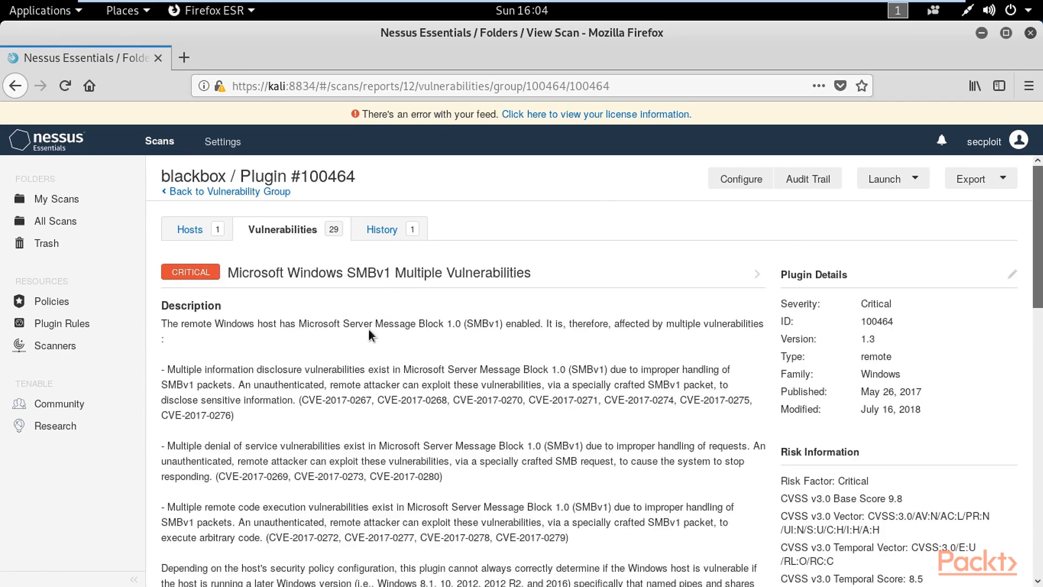
pyautogui.scroll(-3)
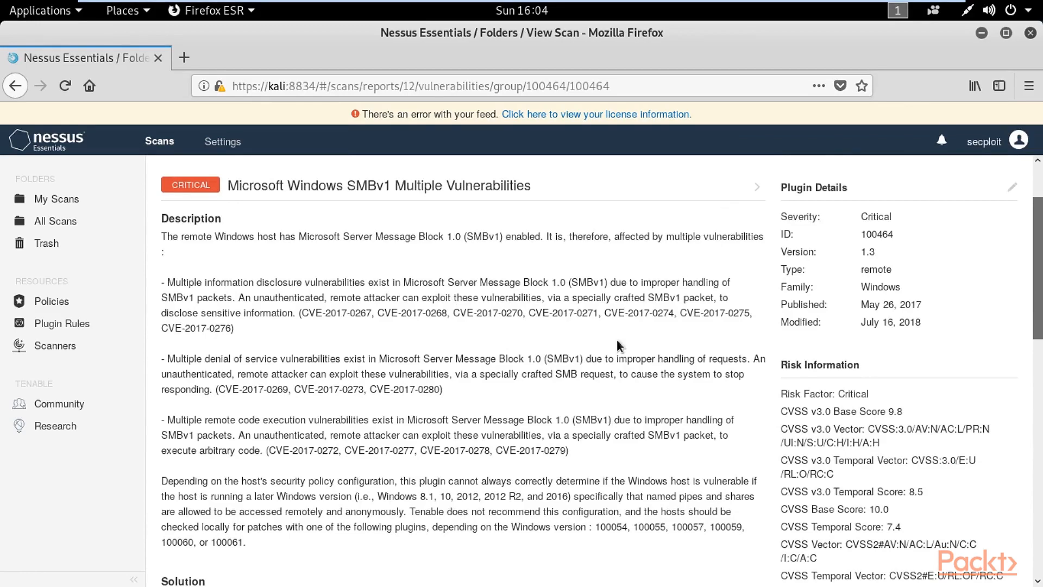
pyautogui.scroll(-3)
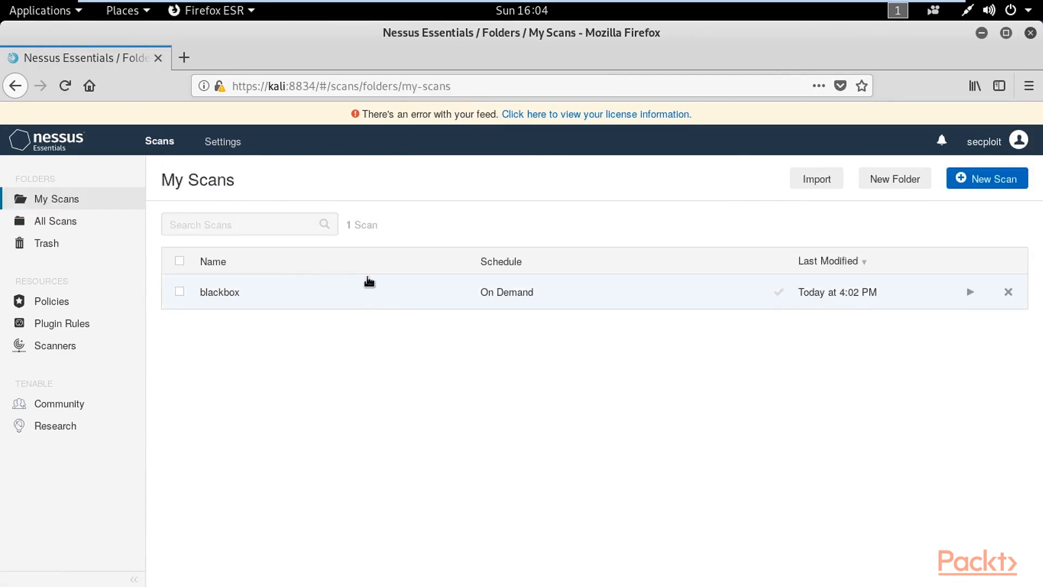
# Export the blackbox results in Nessus format and save the .nessus file to disk.
pyautogui.click(219, 292)
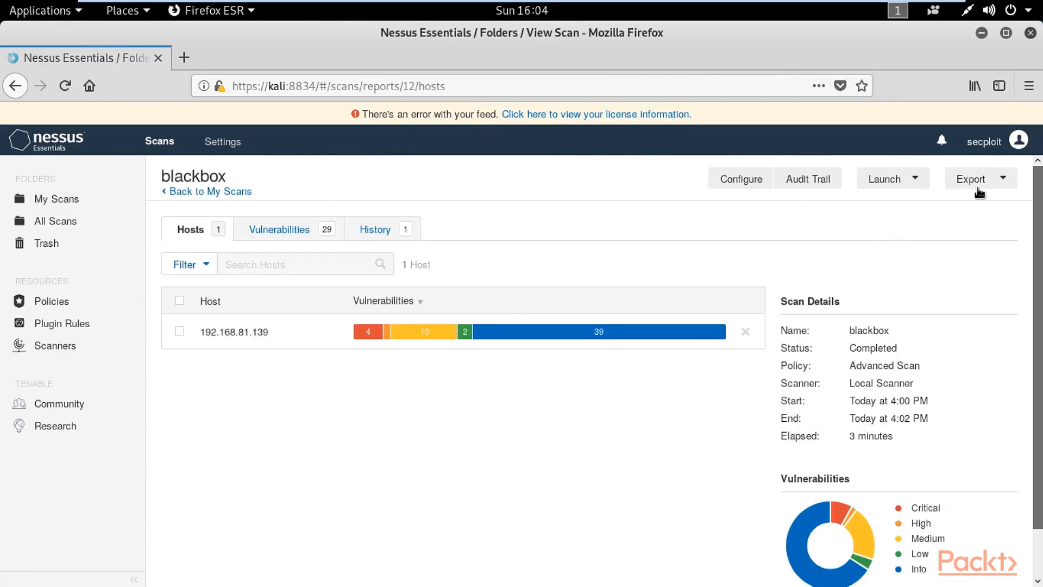
pyautogui.click(975, 179)
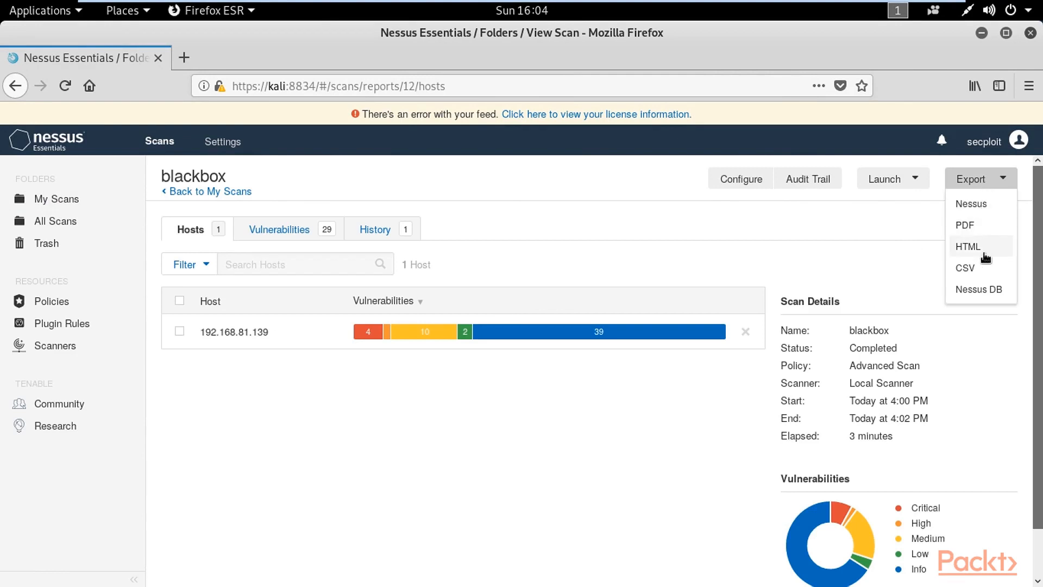
pyautogui.moveTo(972, 205)
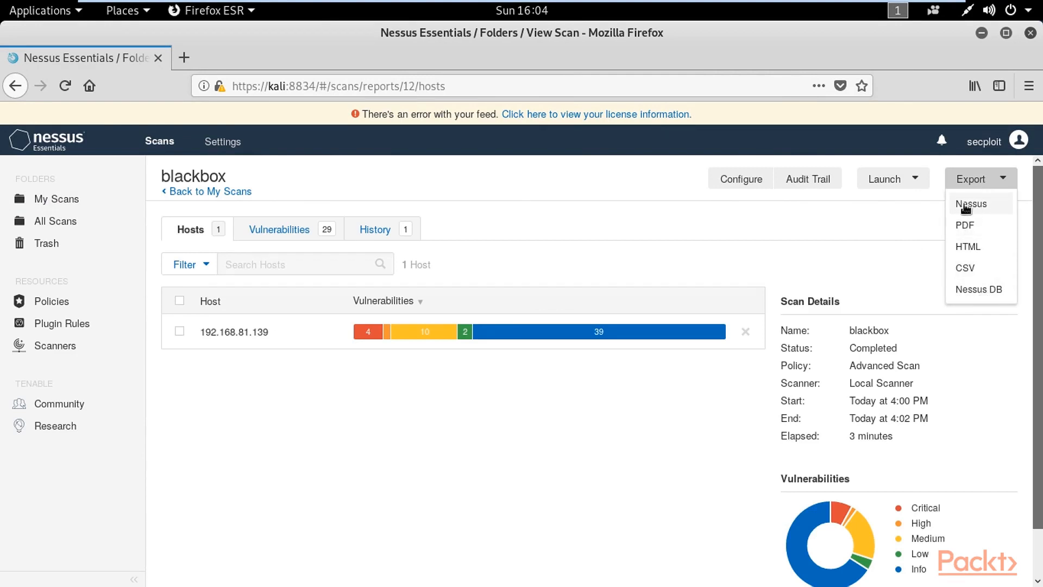
pyautogui.click(972, 203)
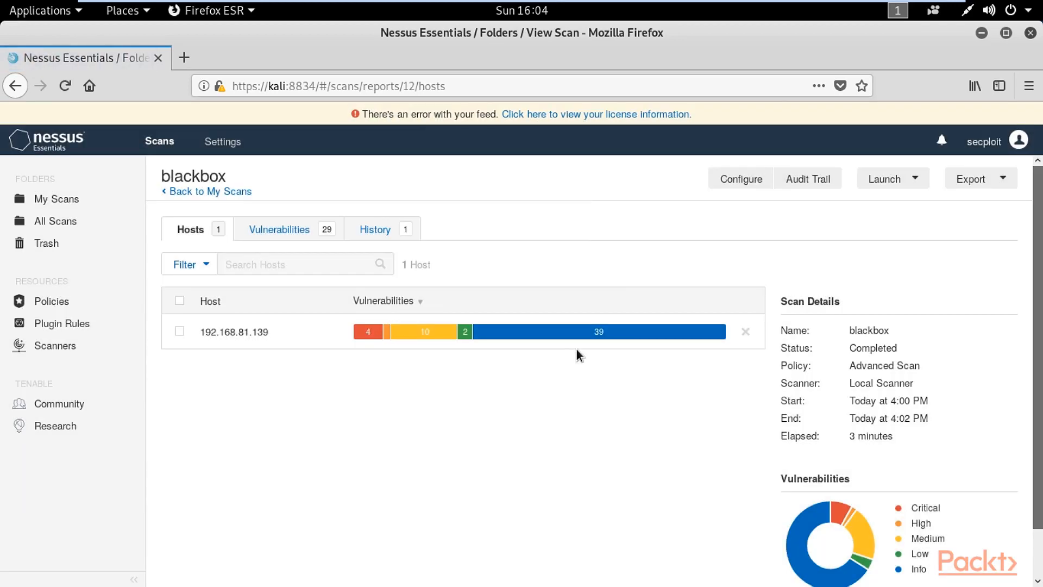
pyautogui.click(971, 178)
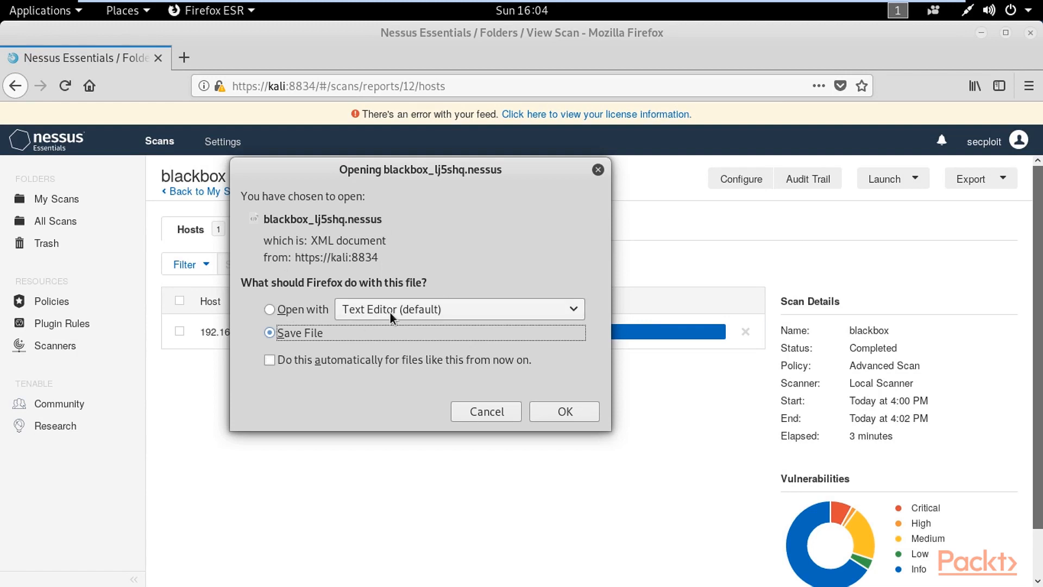
pyautogui.click(563, 411)
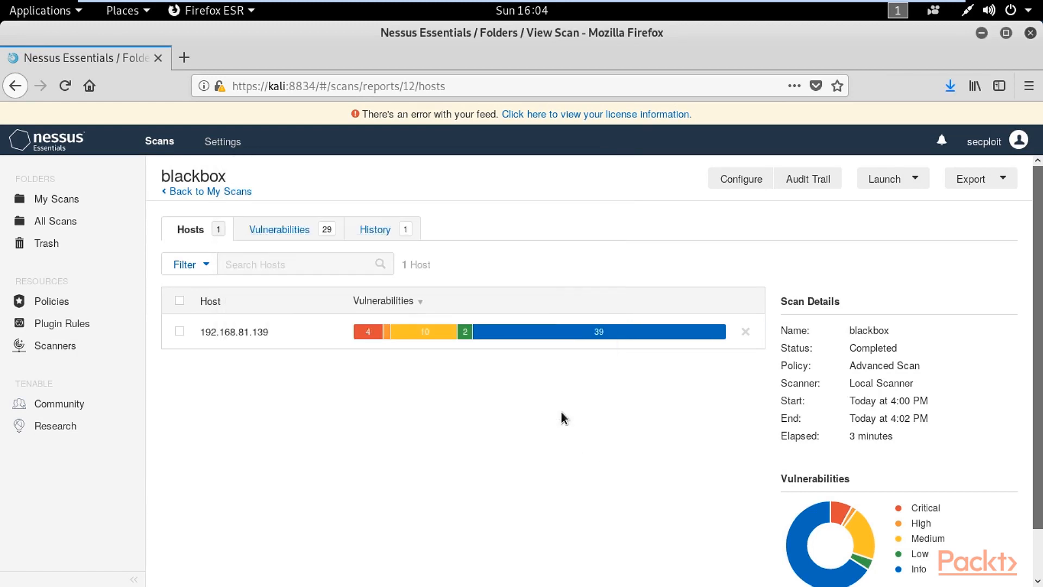